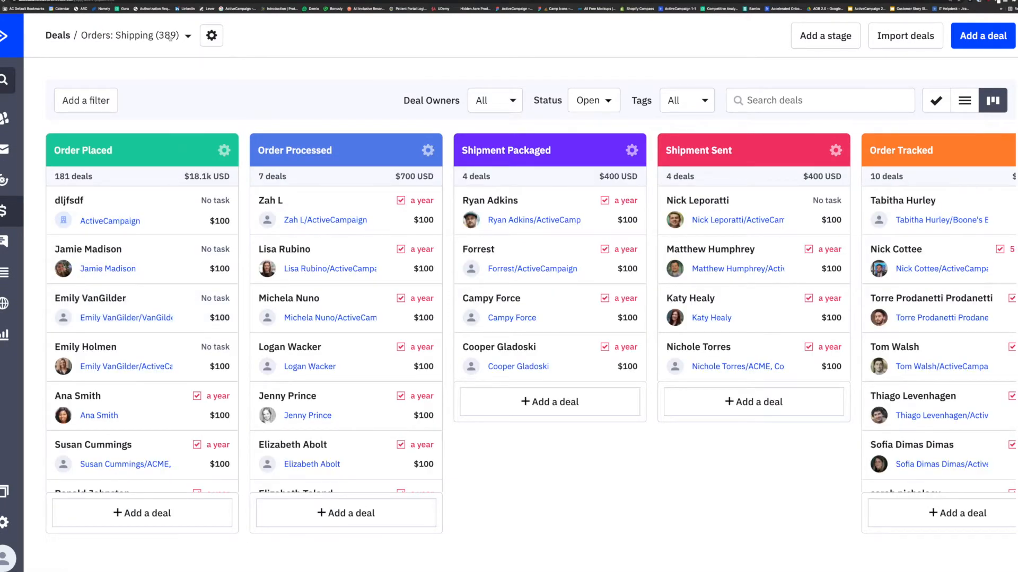
Step: Scroll the Orders: Shipping board to Delivered and bring up the pipeline list
scroll(right, 3)
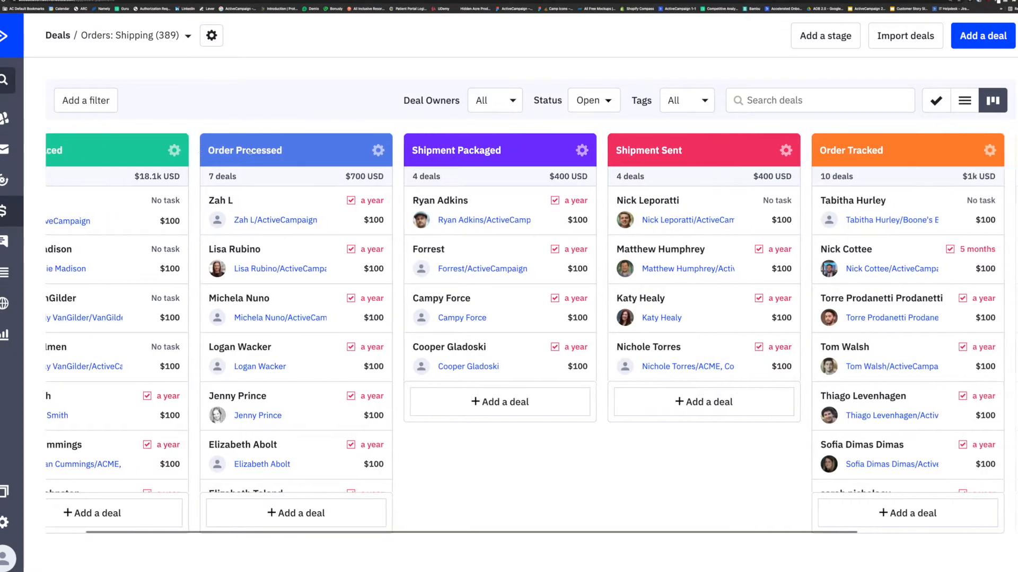
scroll(right, 3)
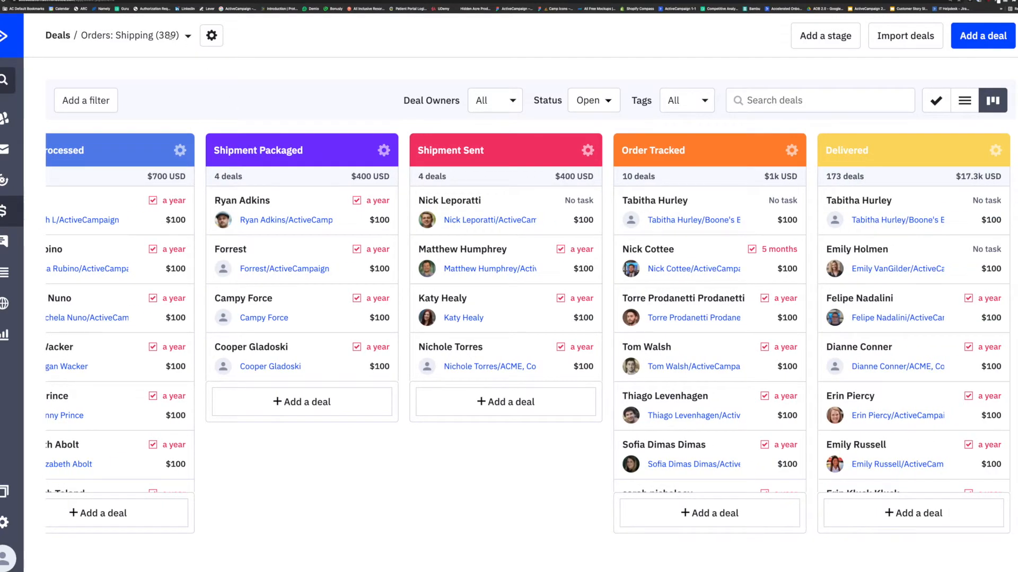
click(187, 36)
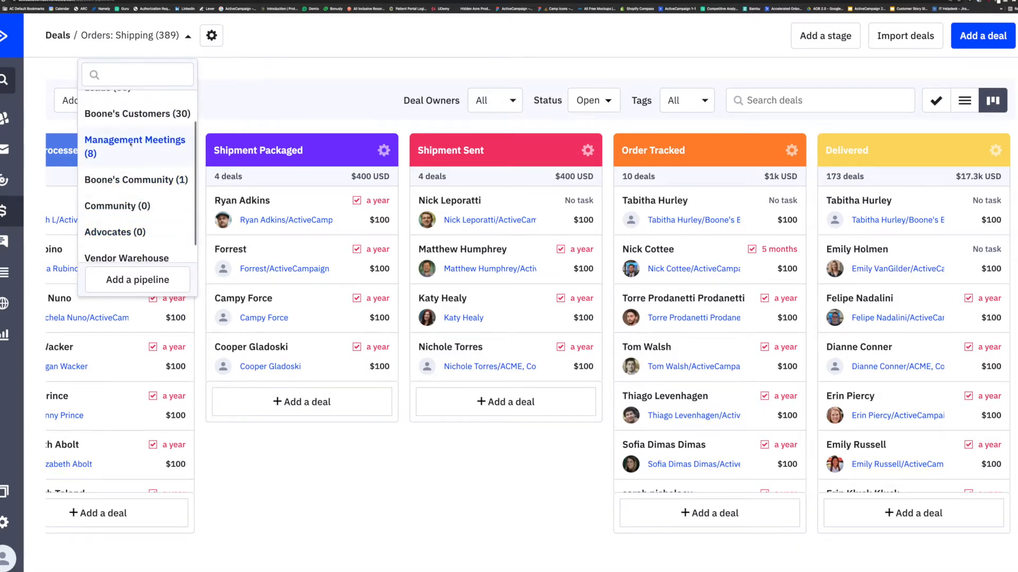
Step: Switch to Management Meetings and rename its first stage to 'Meeting 1 - First Touch Point'
click(134, 147)
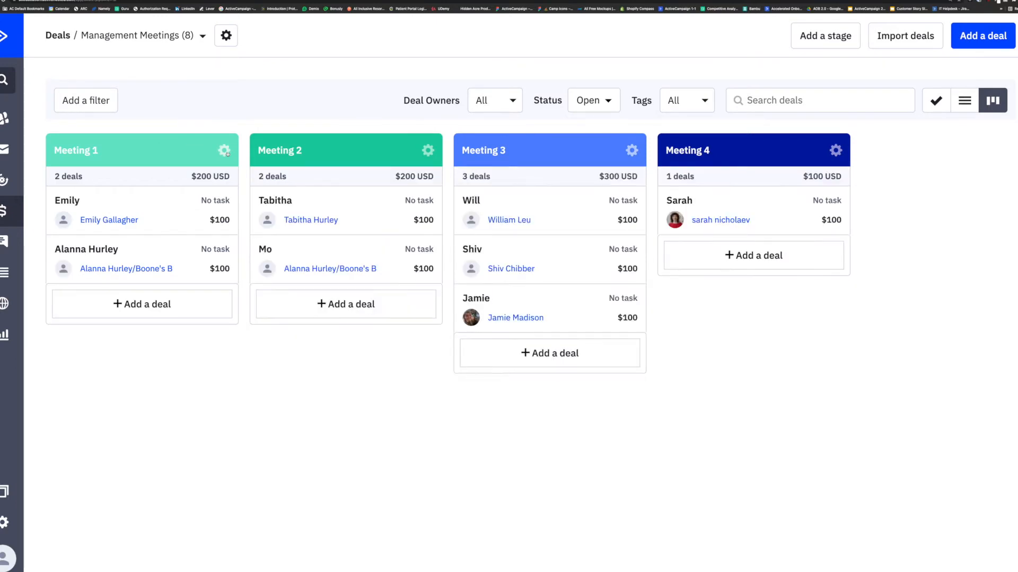
click(225, 150)
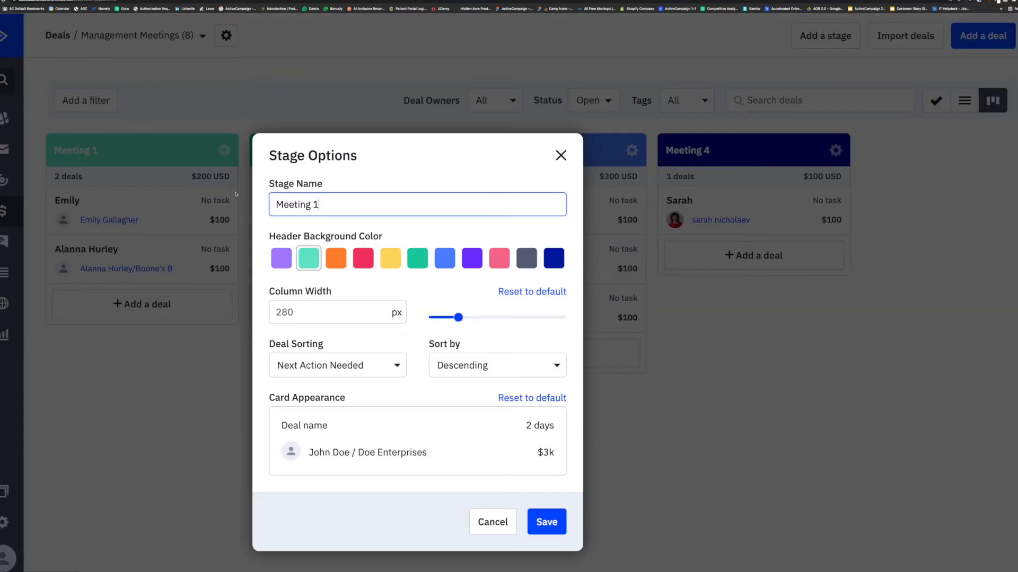
click(325, 204)
text( - First)
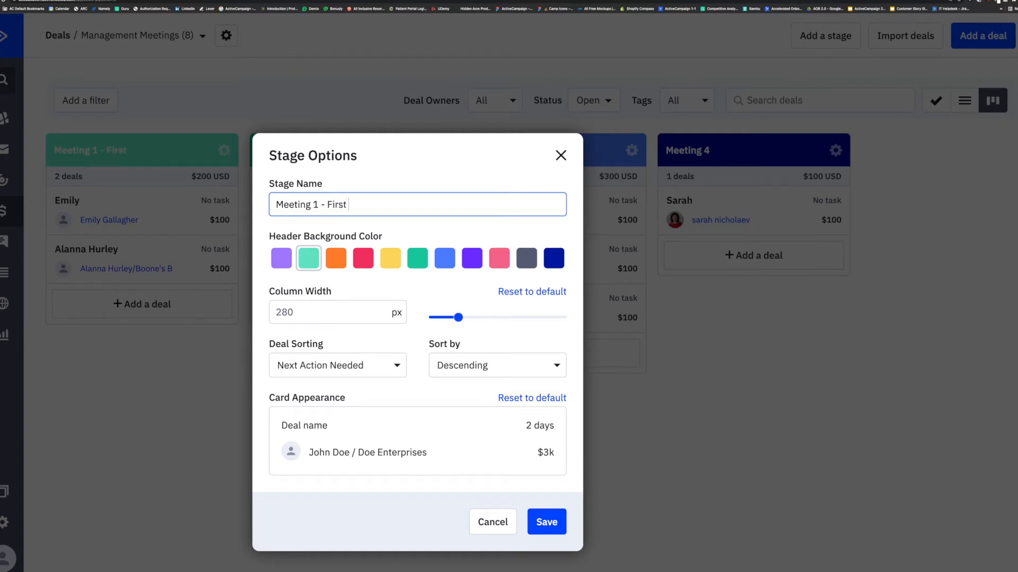
text(Touch Poin)
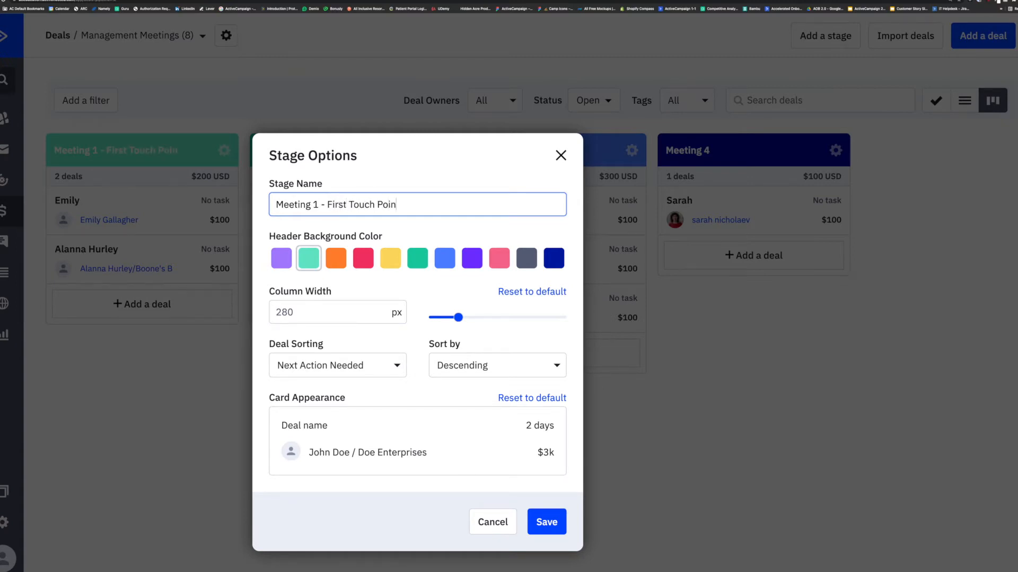
Step: Try blue and red header colours for the stage, then return it to teal
click(445, 258)
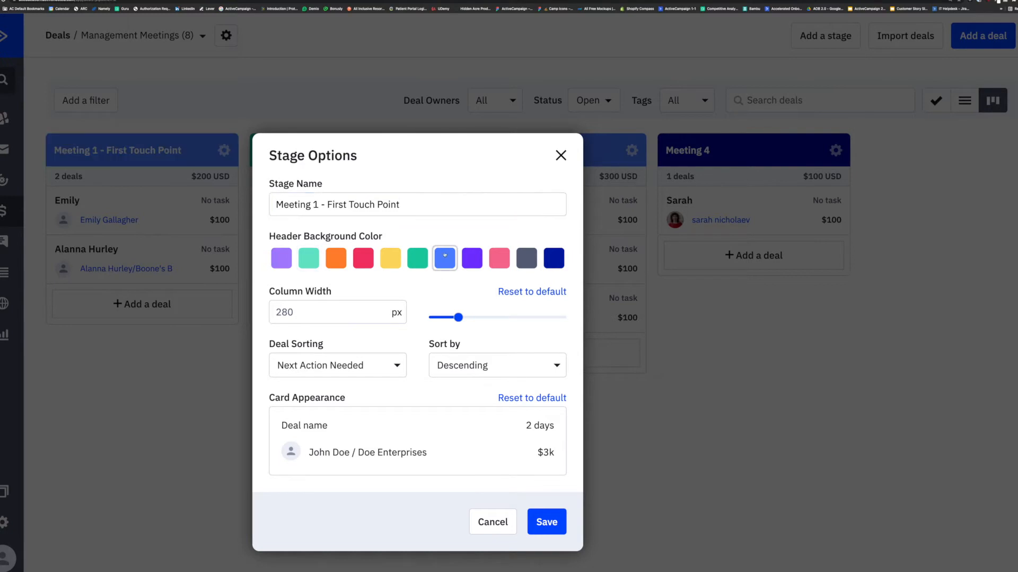
click(362, 258)
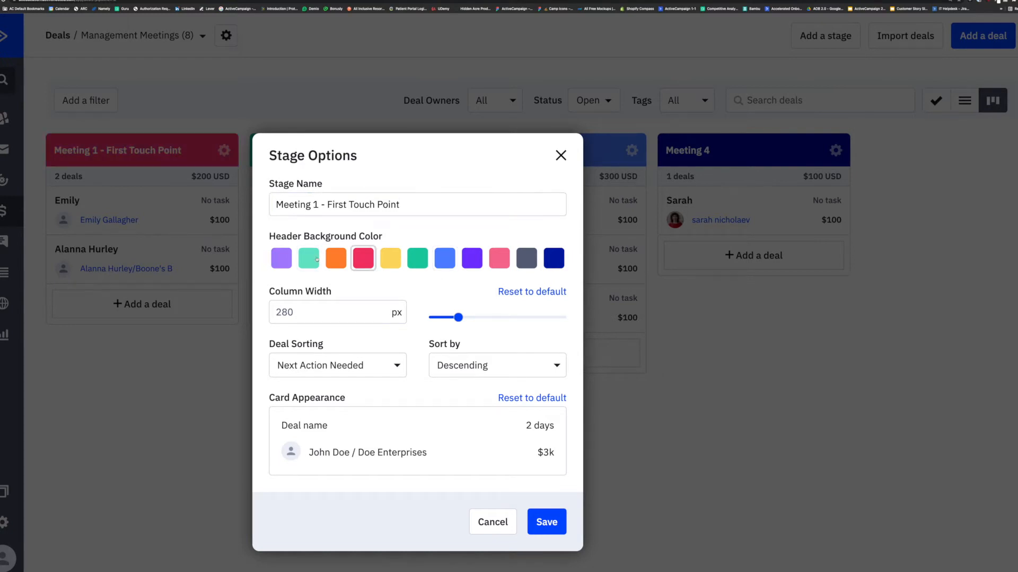
click(309, 258)
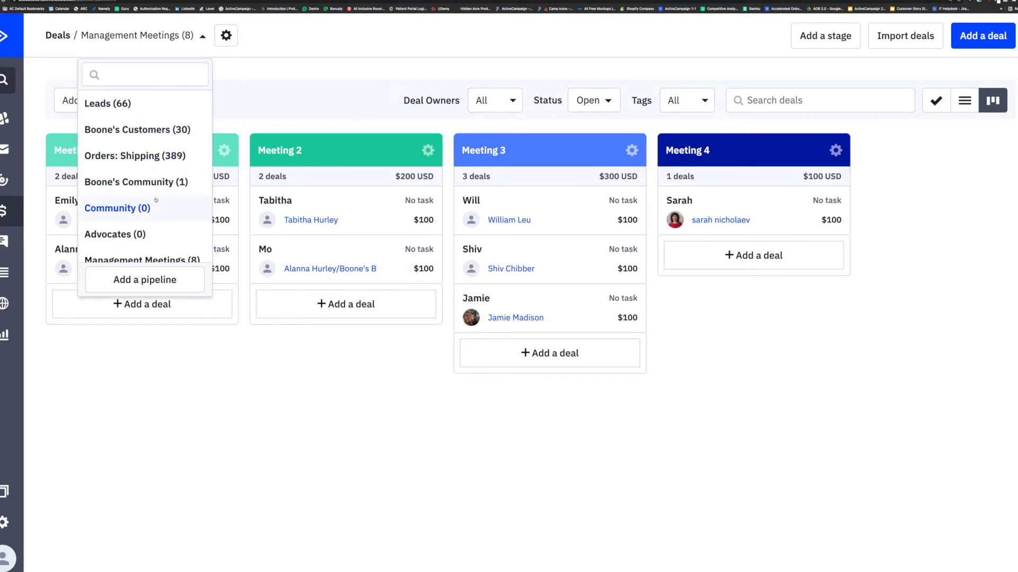
mouse_move(134, 156)
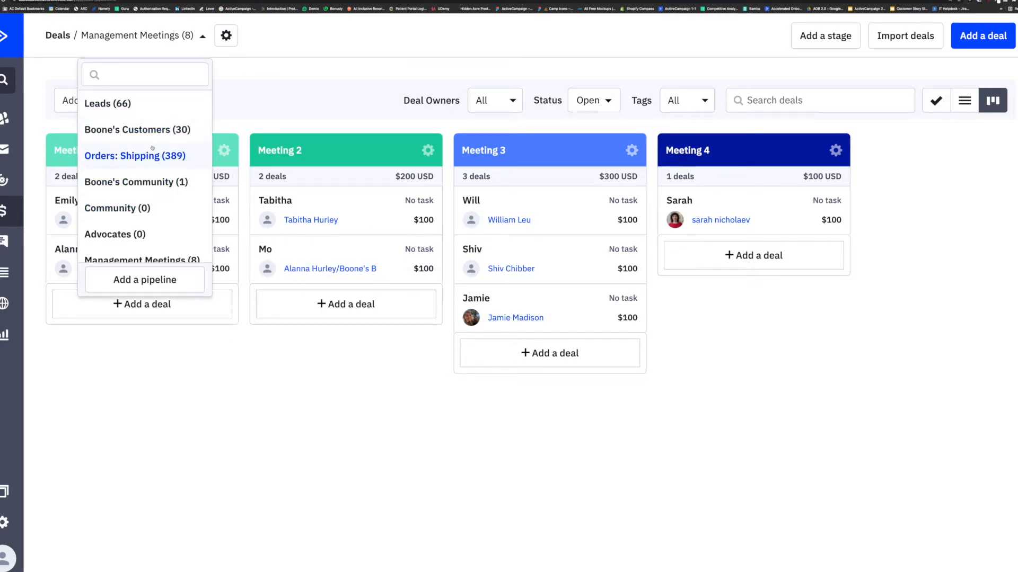
scroll(down, 3)
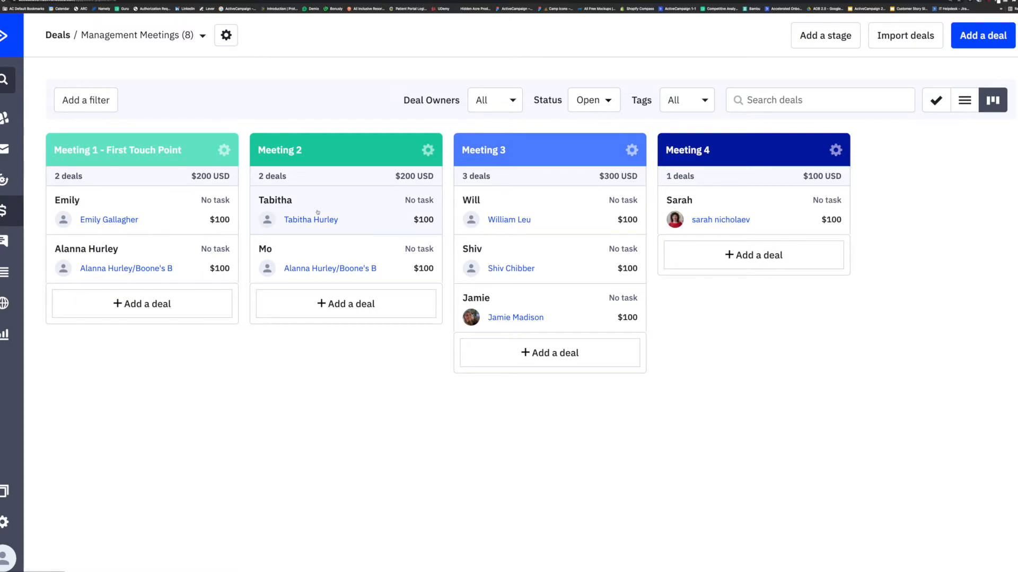
mouse_move(314, 212)
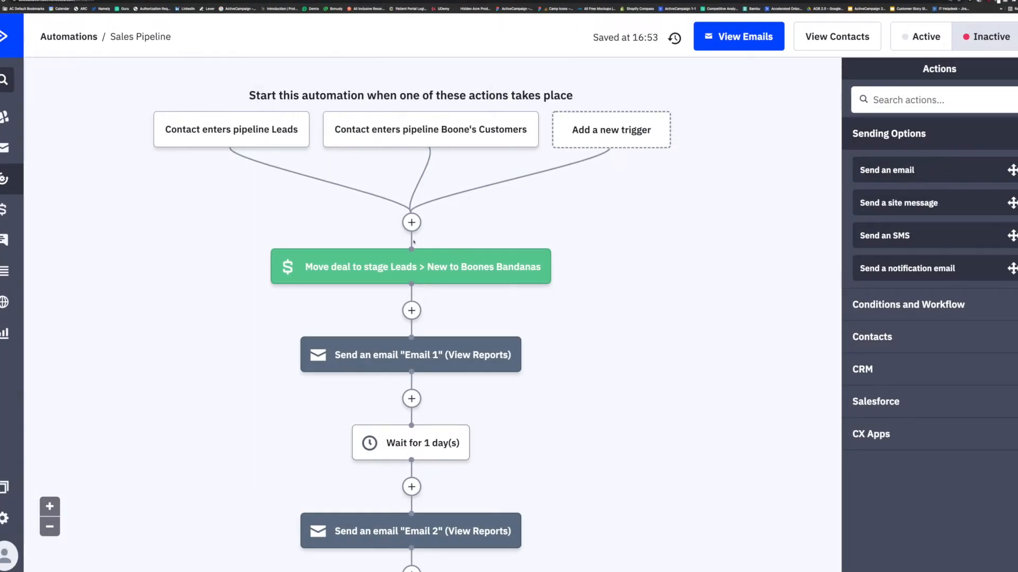
mouse_move(409, 266)
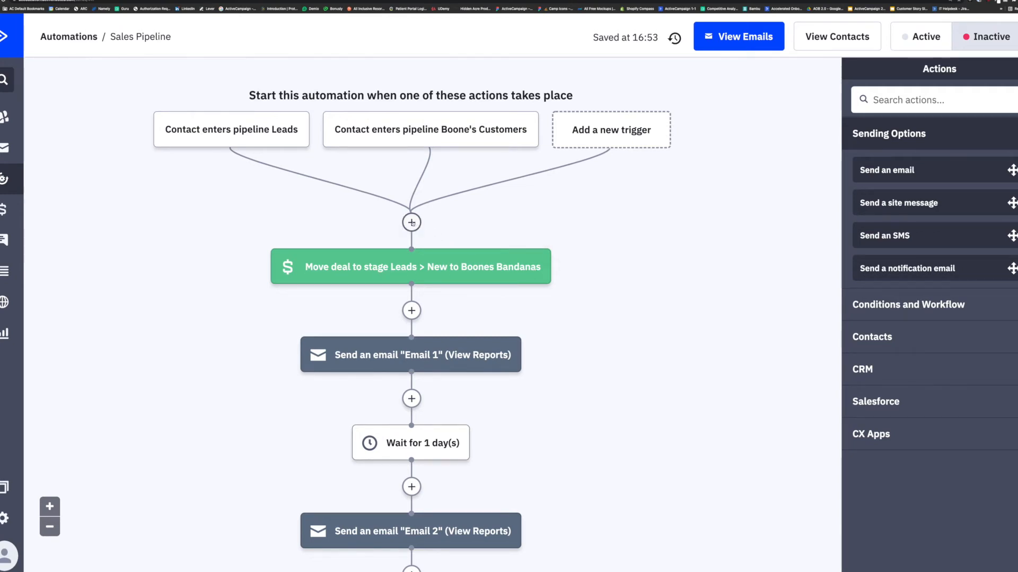
click(411, 223)
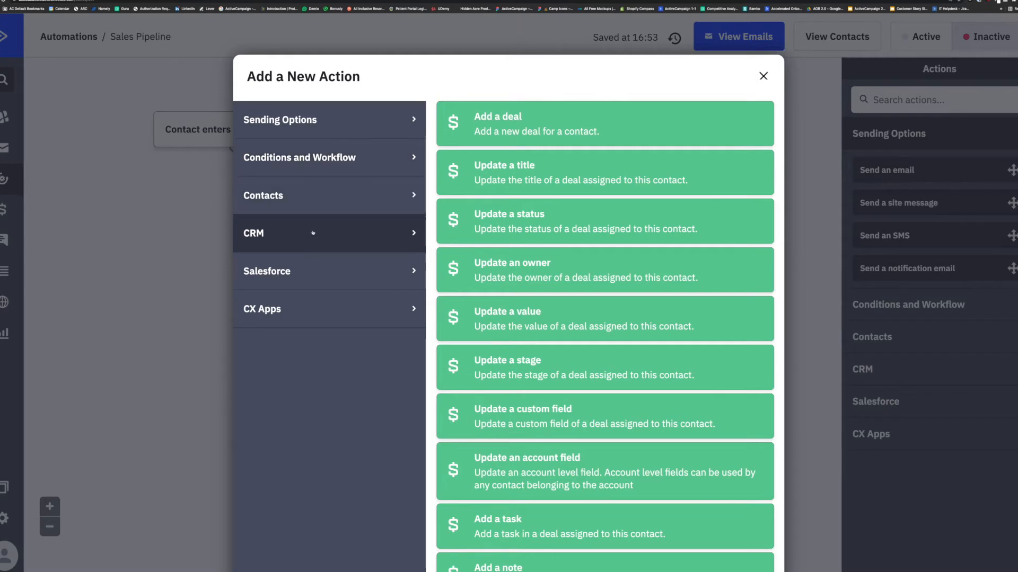
mouse_move(476, 116)
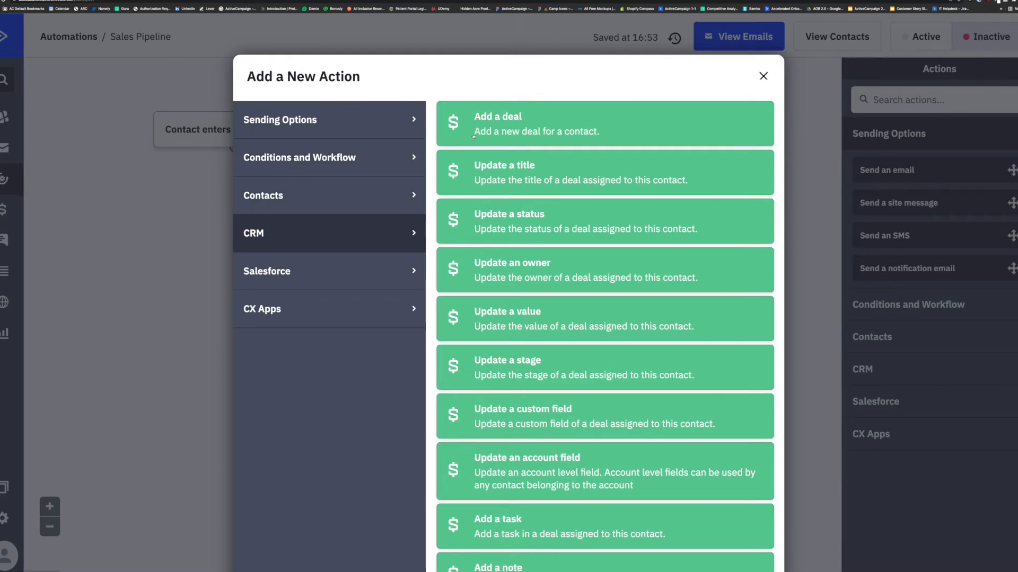
scroll(down, 3)
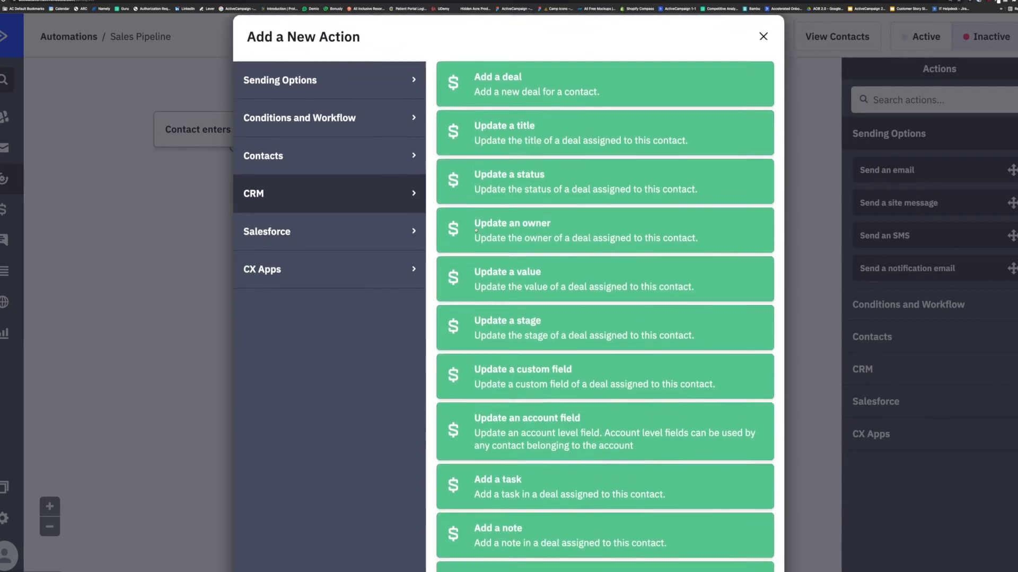
scroll(down, 3)
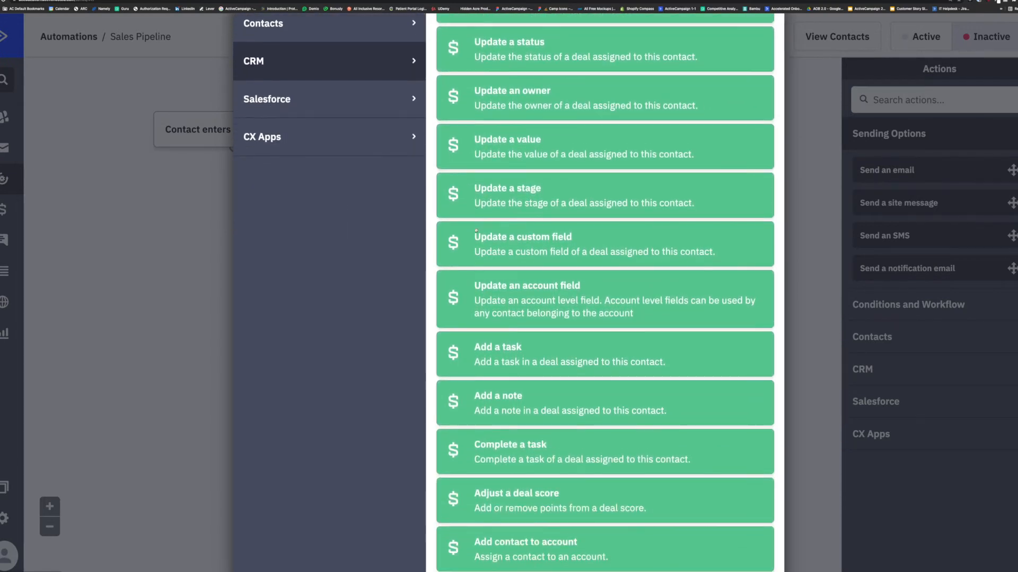
scroll(down, 3)
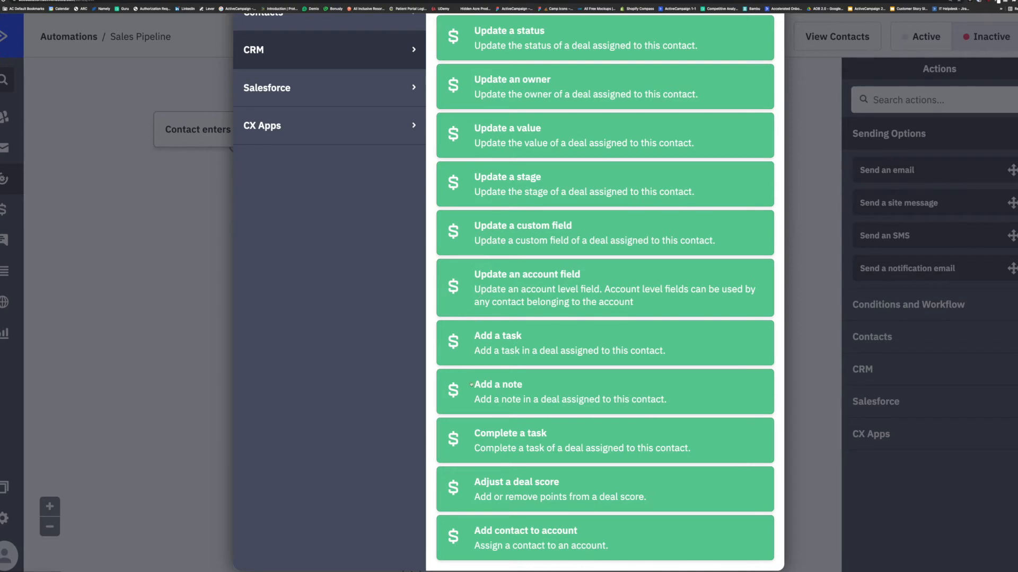
mouse_move(468, 448)
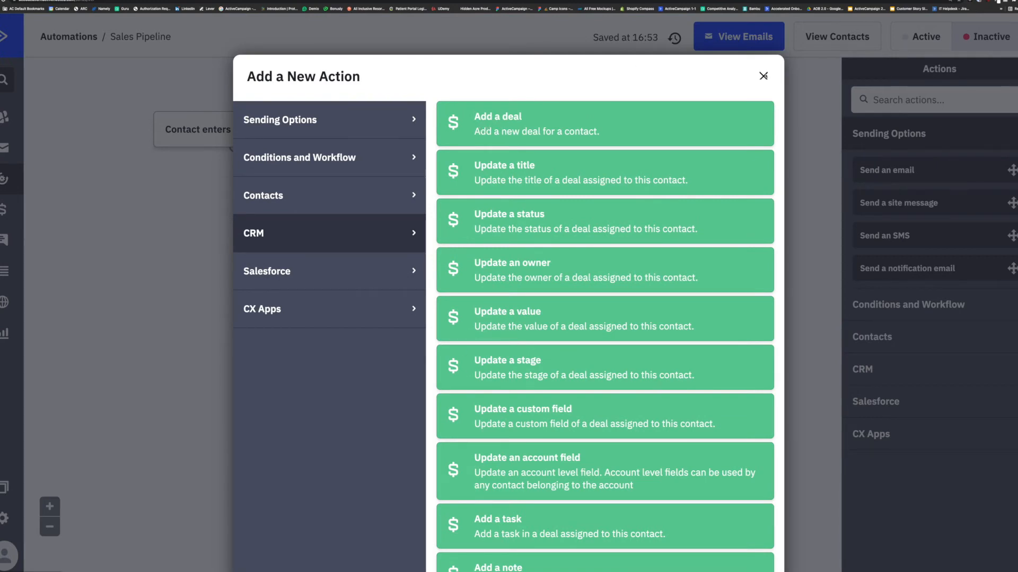
click(763, 75)
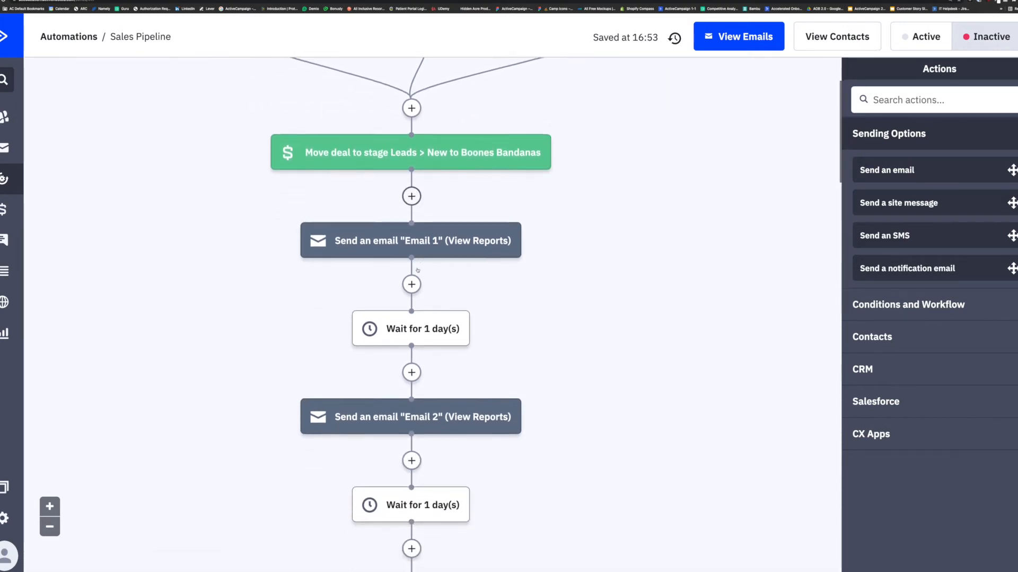
Step: Browse the Select a Trigger options, close the picker, and go to the Marketplace
scroll(down, 3)
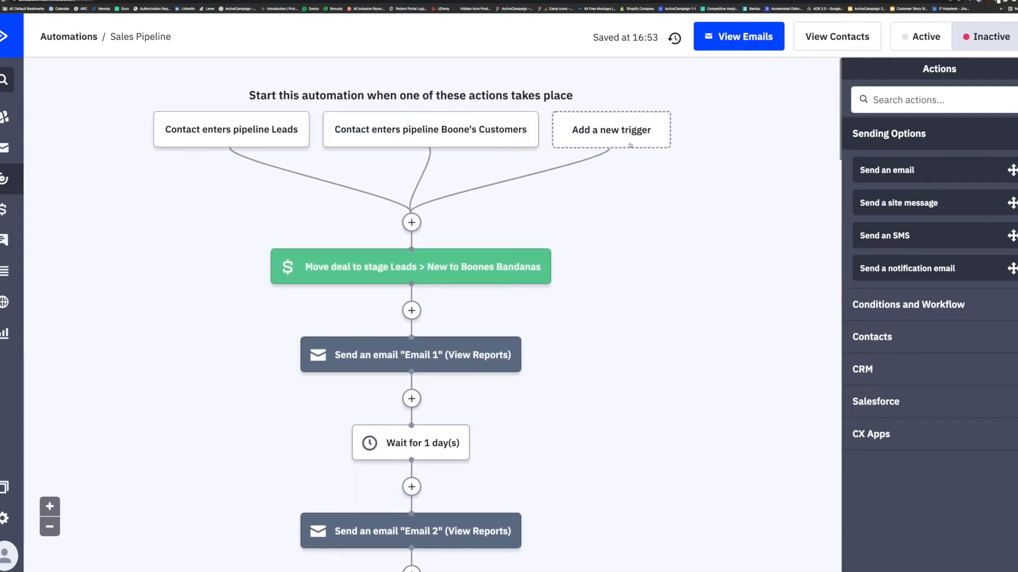
mouse_move(610, 130)
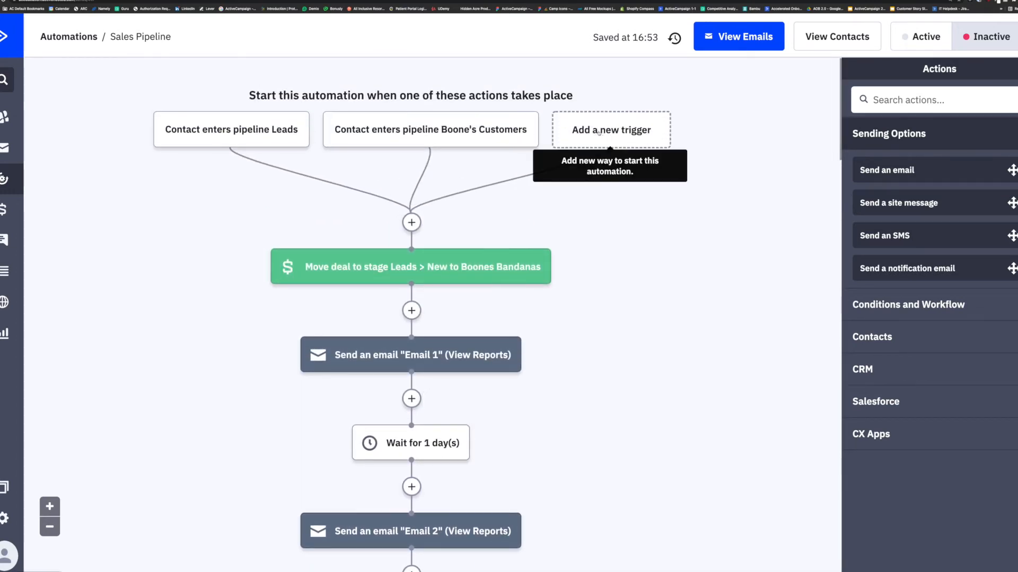
click(610, 129)
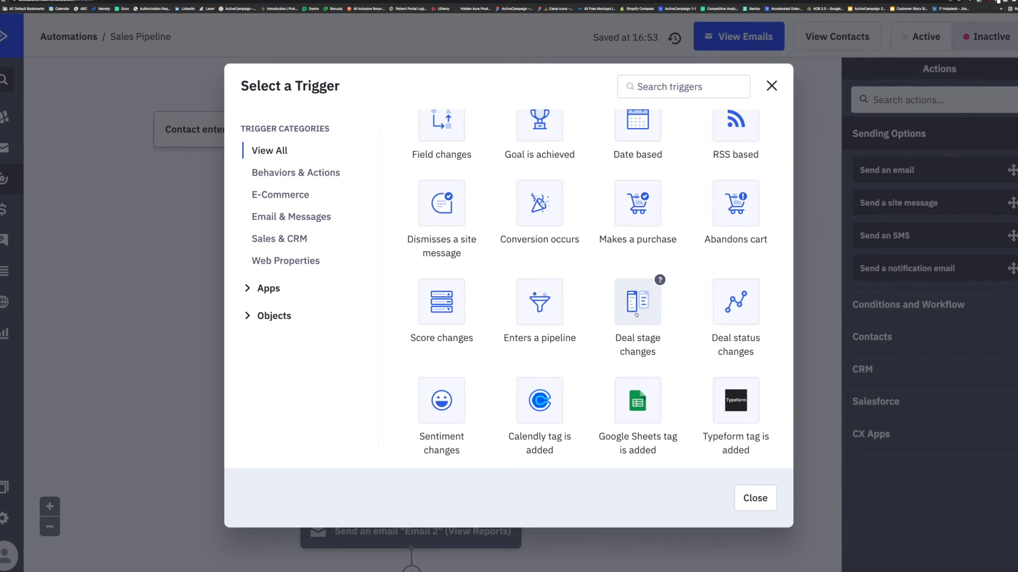
mouse_move(529, 343)
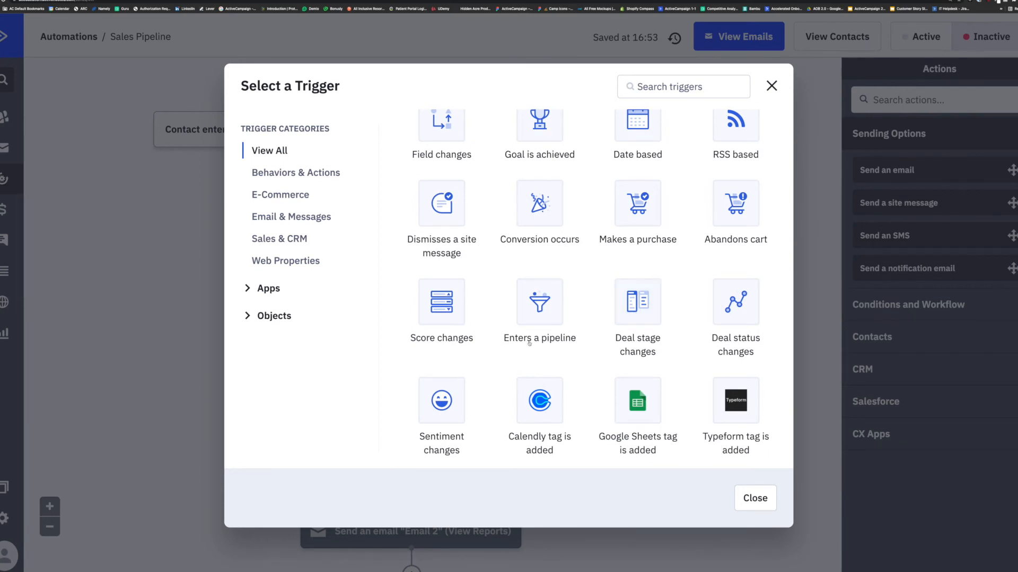
mouse_move(637, 301)
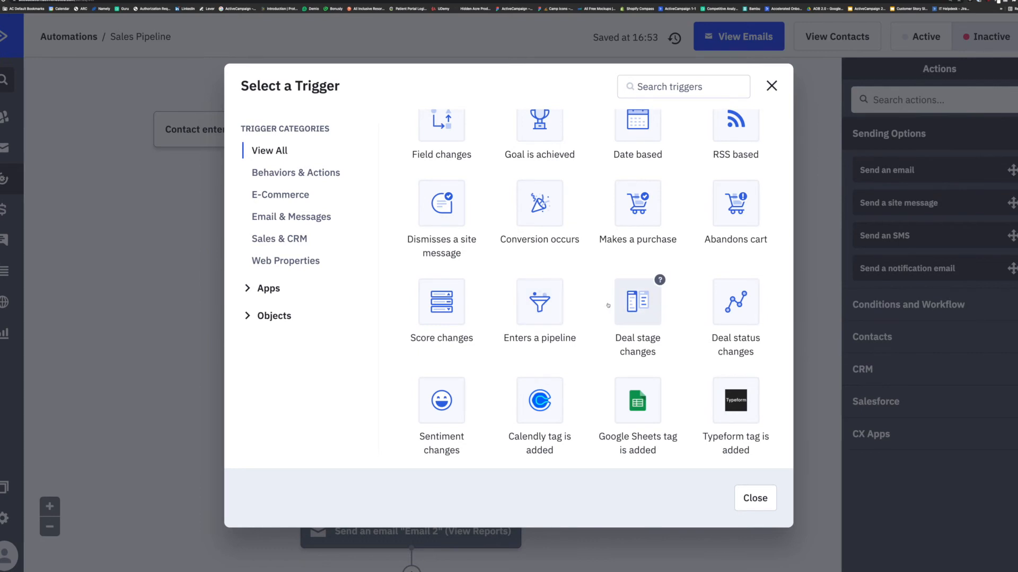
mouse_move(441, 318)
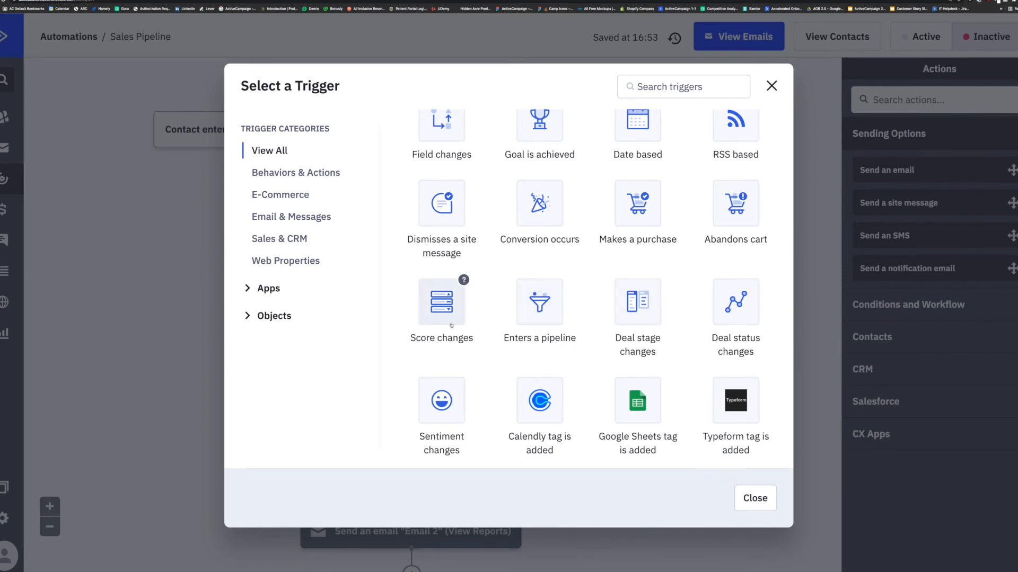
mouse_move(497, 341)
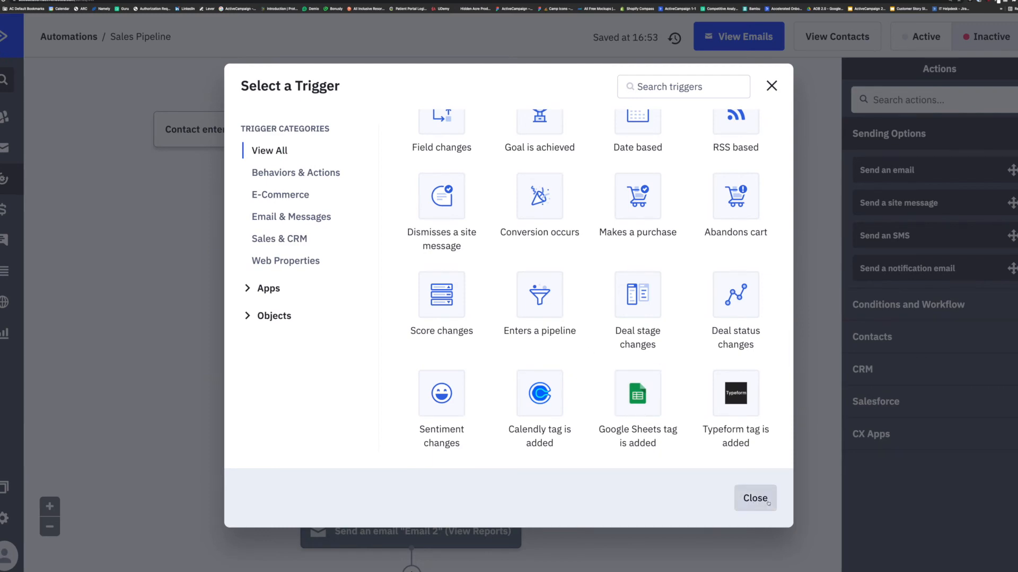
click(754, 498)
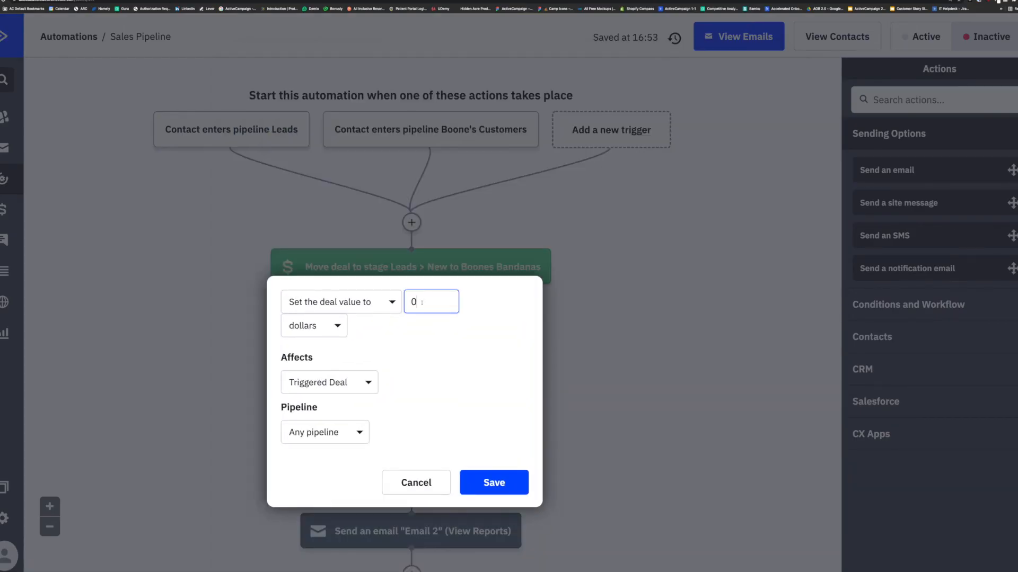
click(430, 301)
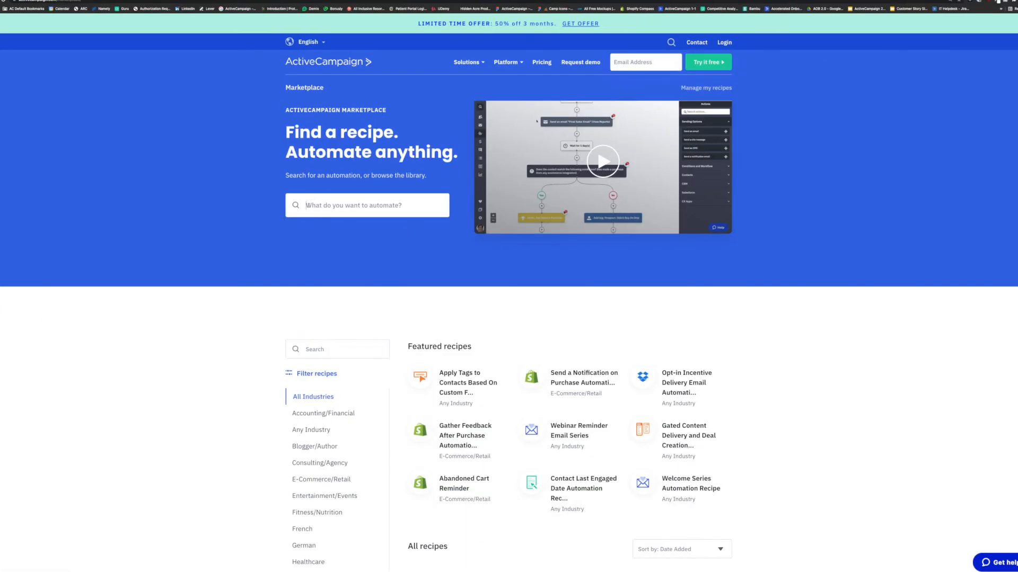
Step: Search recipes for 'CRM', view the next results page, and show the recipe filters
text(CRM)
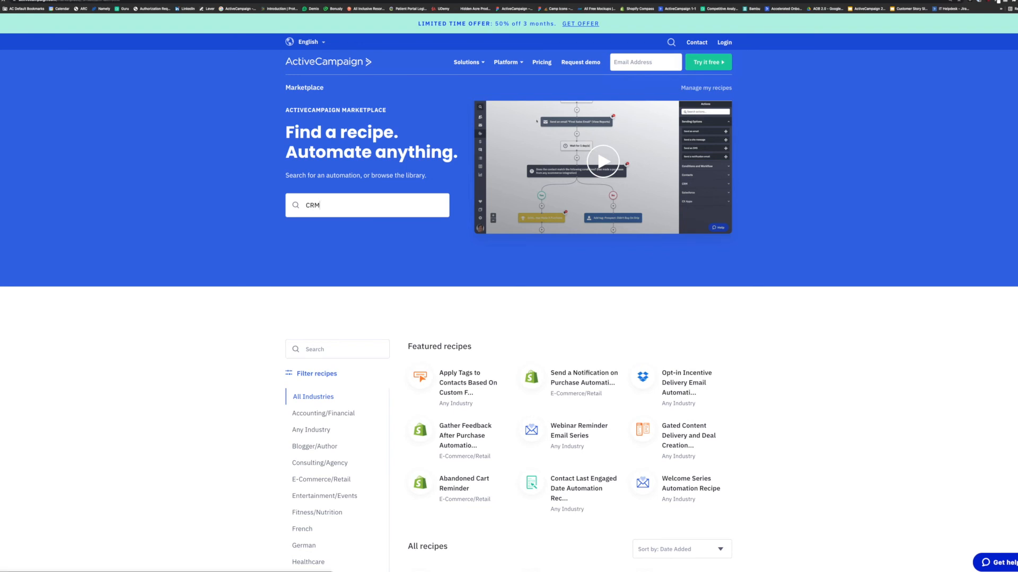
key(Enter)
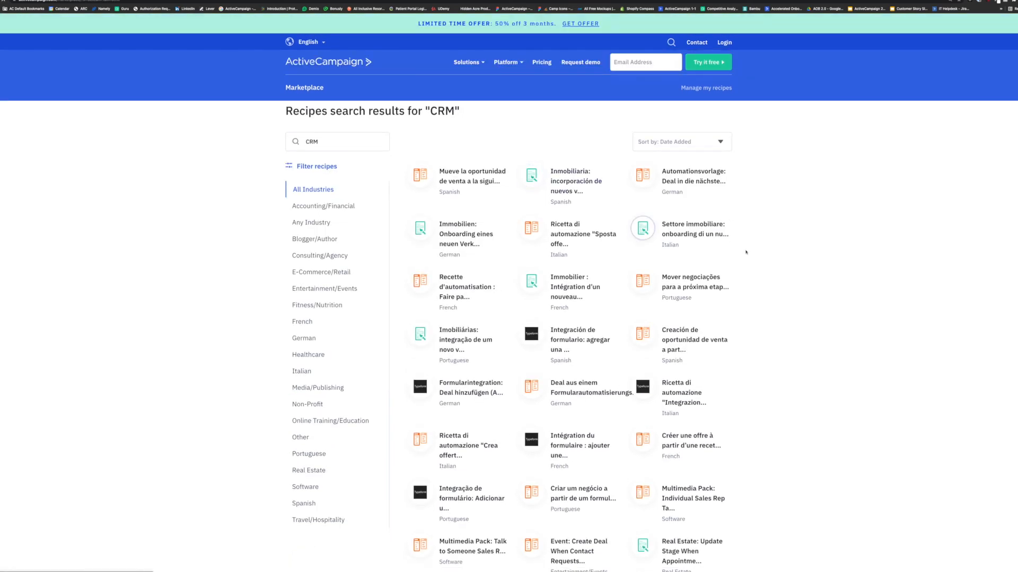
scroll(down, 3)
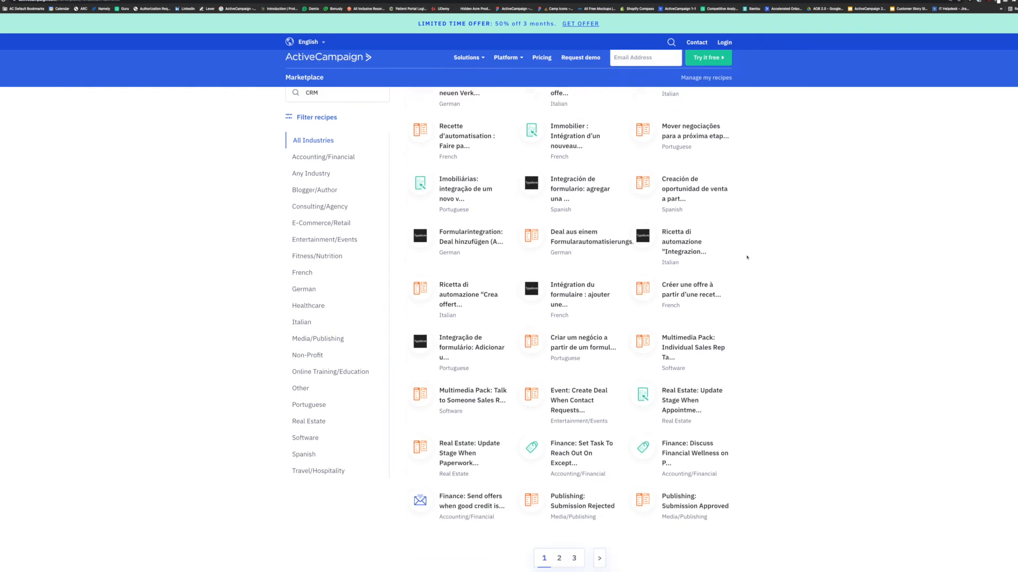
scroll(down, 3)
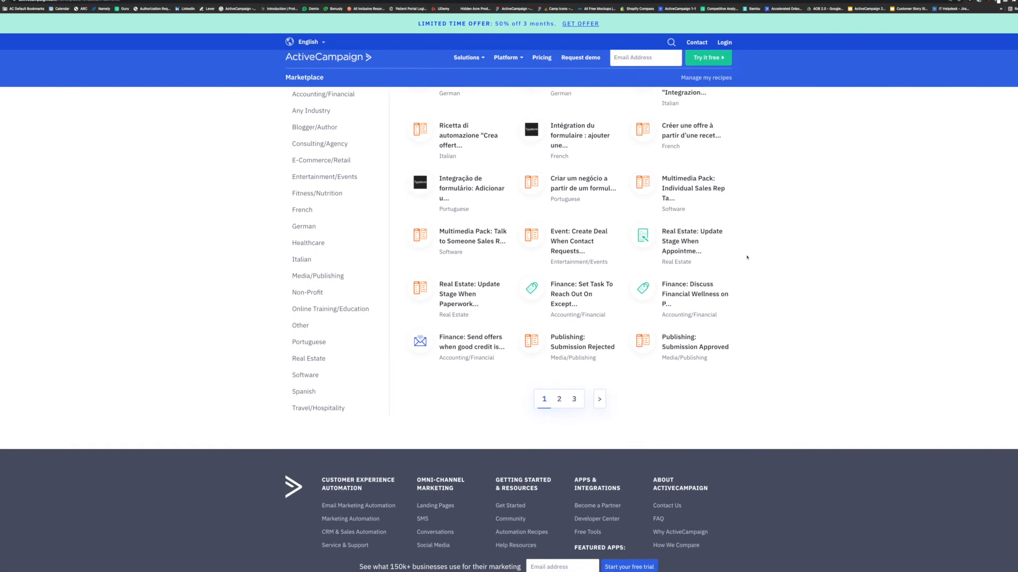
click(559, 401)
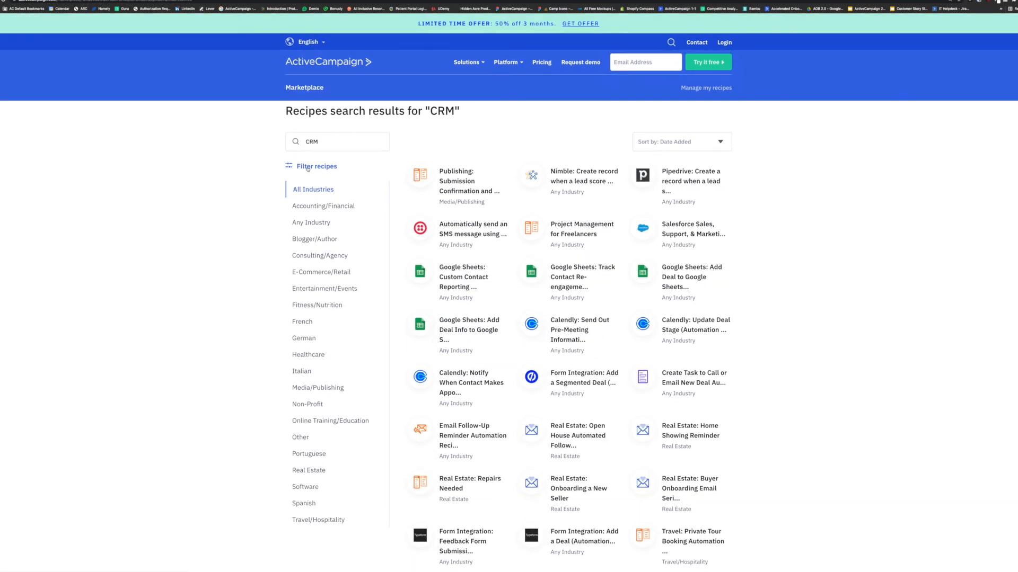
click(316, 166)
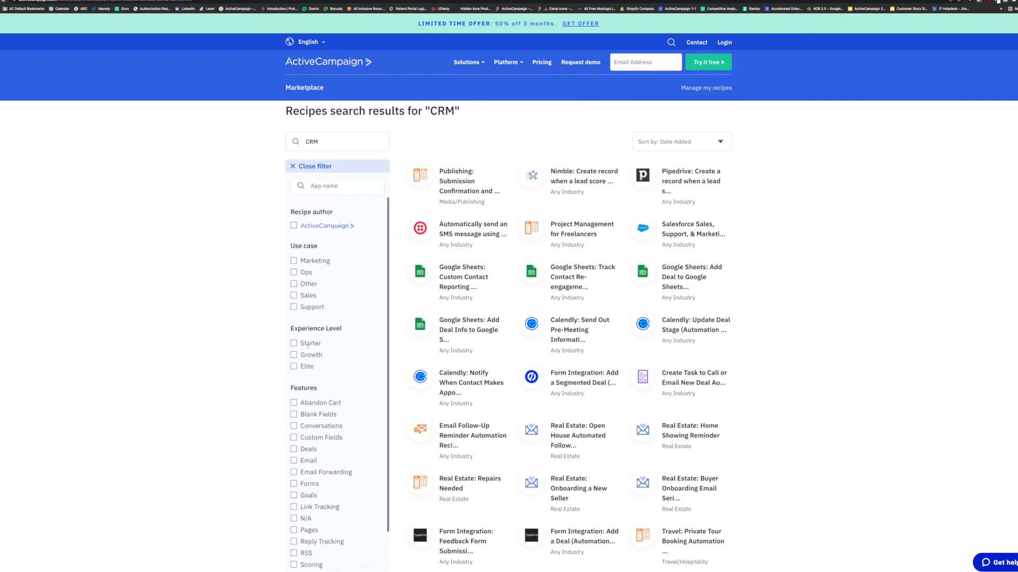